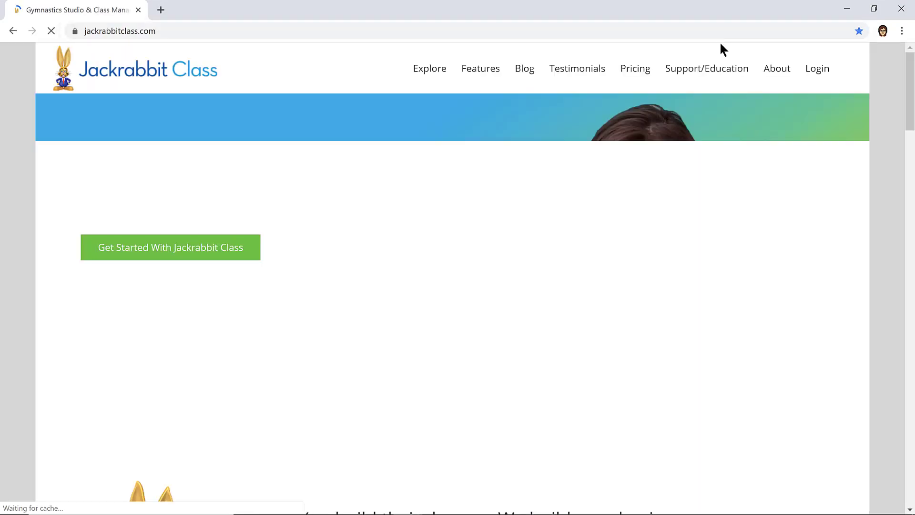
mouse_move(816, 69)
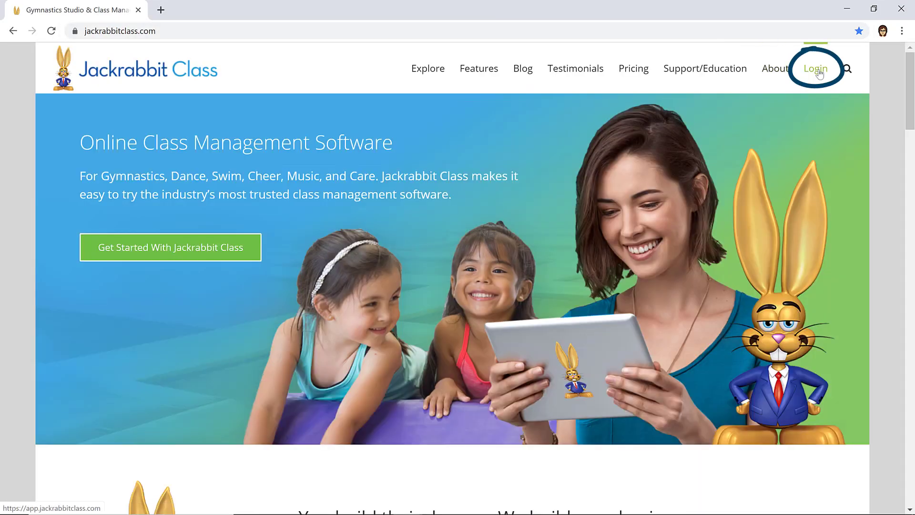
- Log into the studio account and choose Owner as your role
left_click(815, 68)
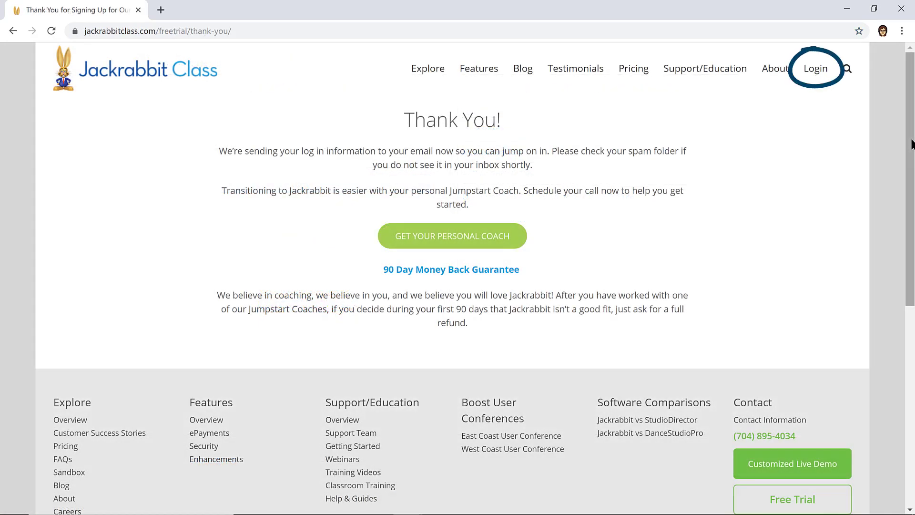
mouse_move(815, 68)
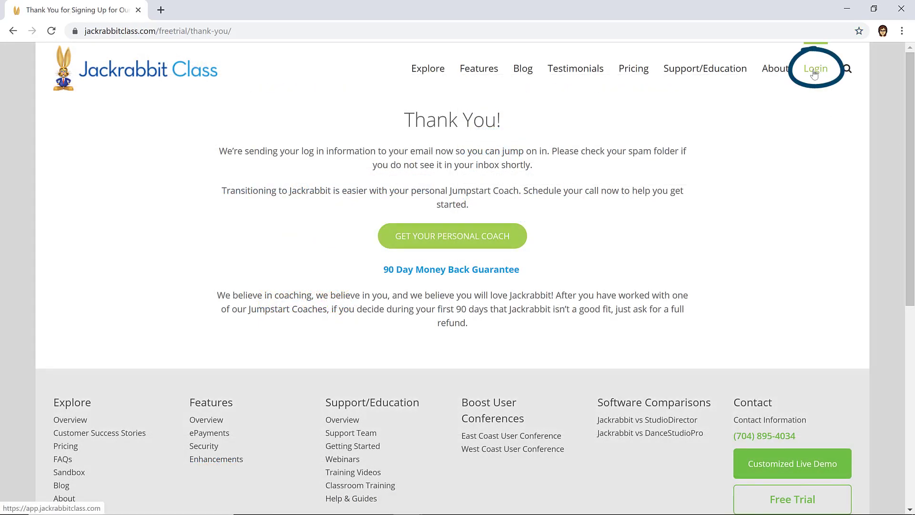
left_click(814, 68)
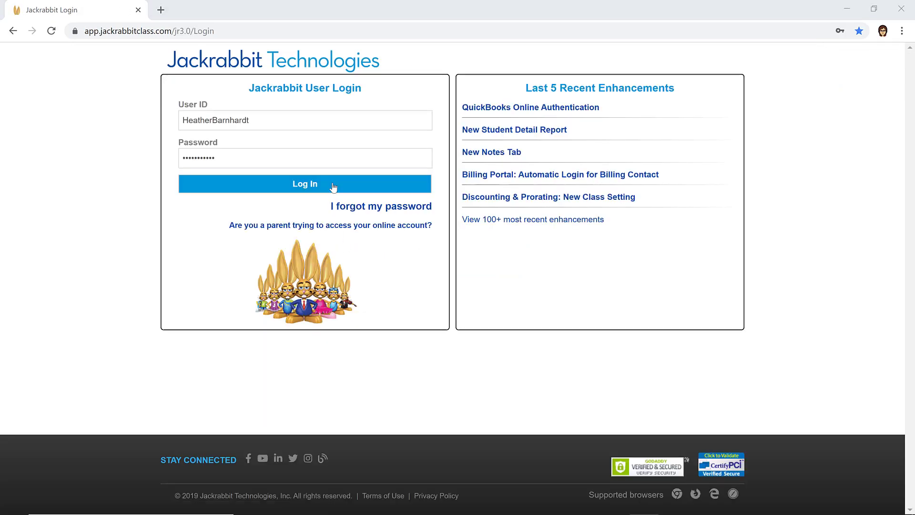
left_click(305, 183)
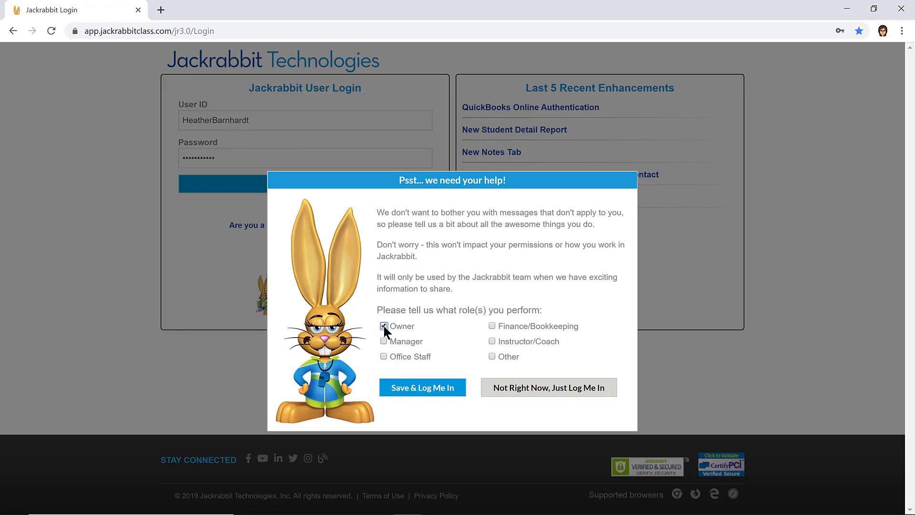
left_click(422, 387)
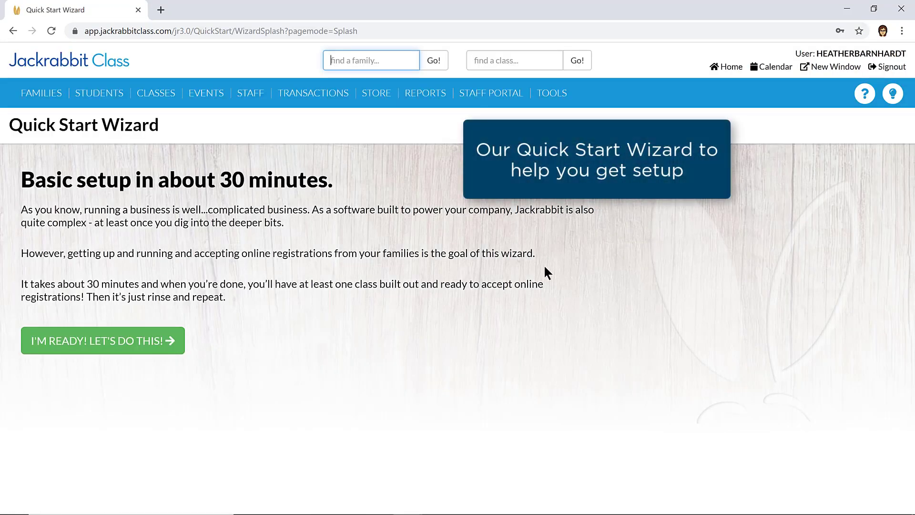
- Start the Quick Start Wizard and exit its completion page to the Executive Dashboard
left_click(101, 340)
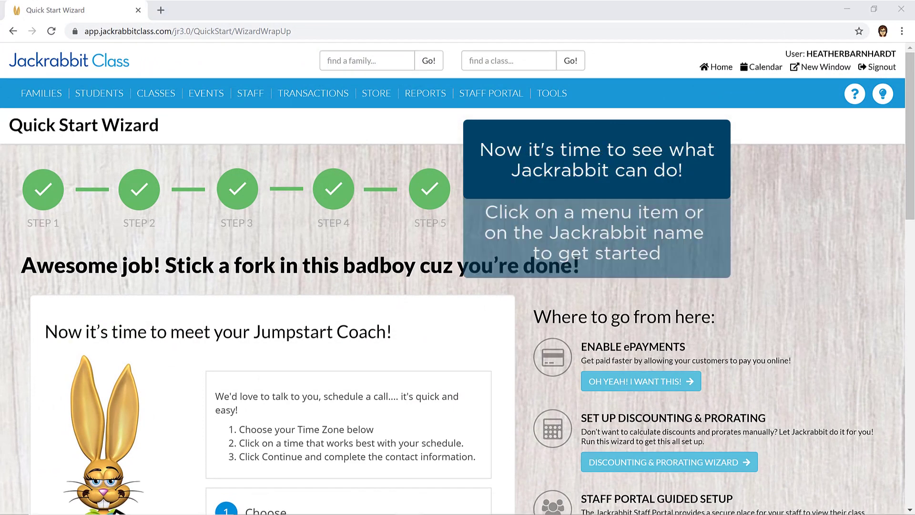
left_click(41, 93)
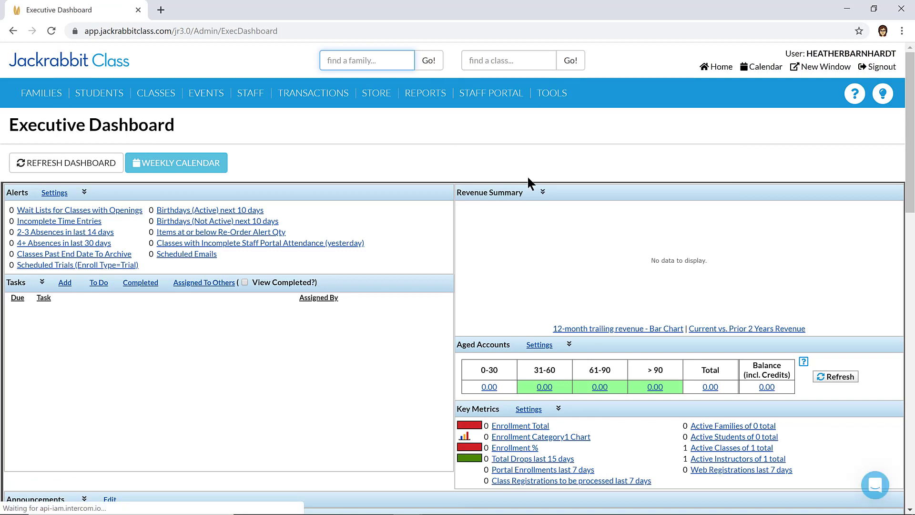
mouse_move(587, 158)
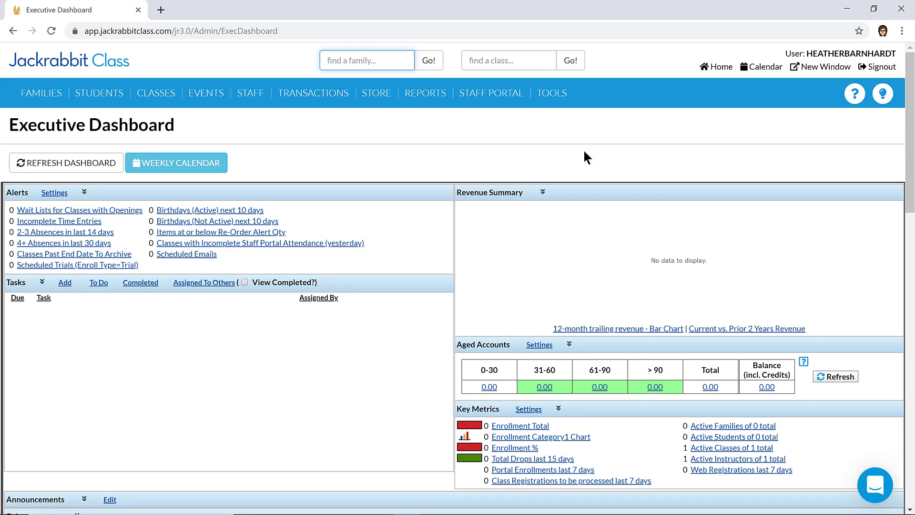
- Advance the dashboard tour to the Help Center and Jackrabbit Support callout
left_click(366, 60)
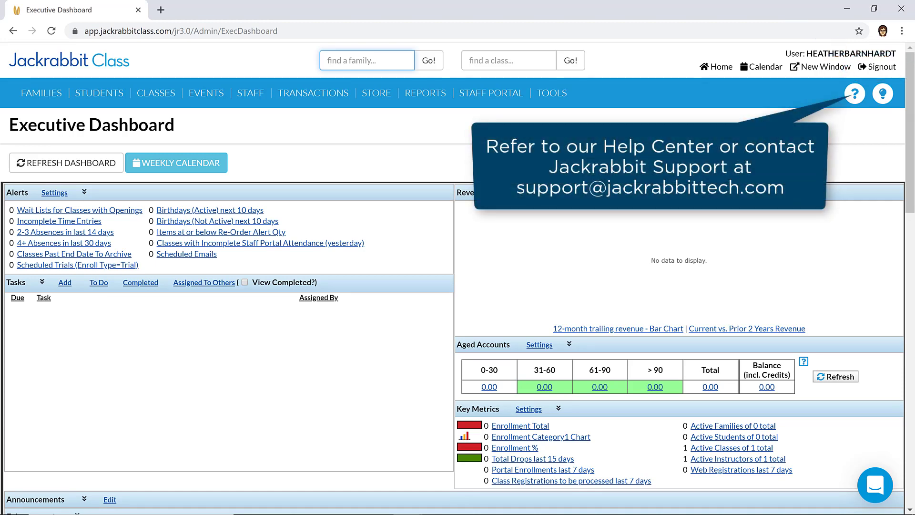
left_click(366, 60)
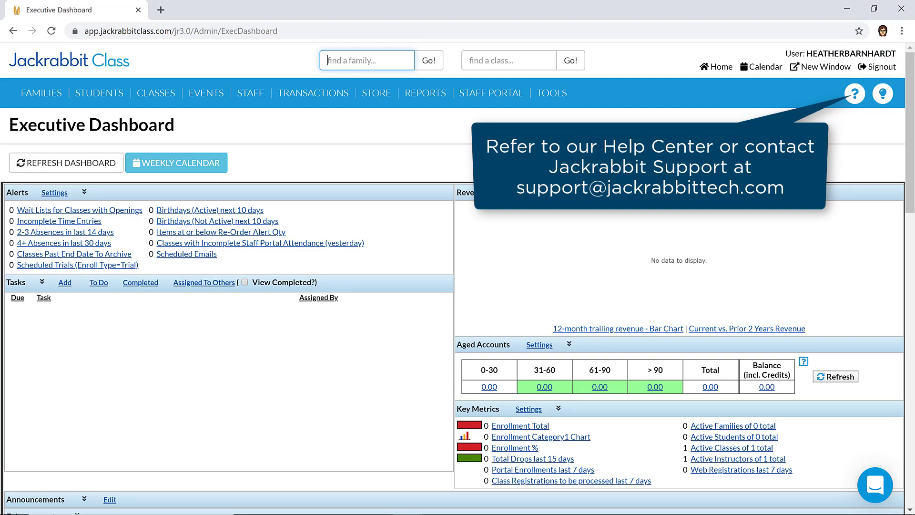